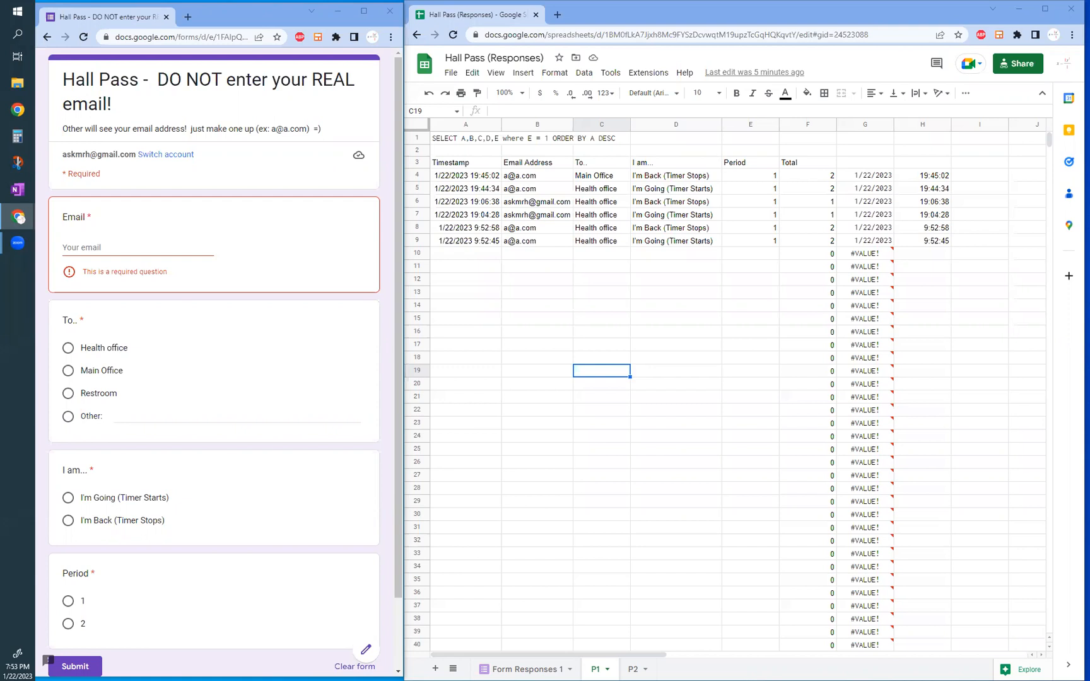
click(121, 247)
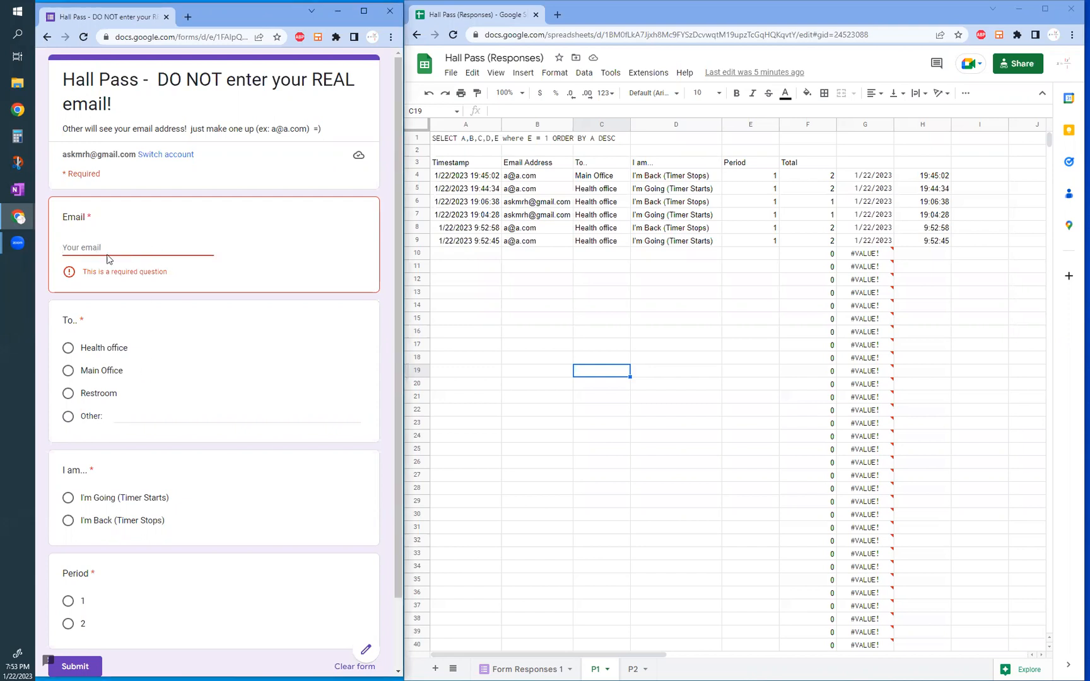
click(105, 247)
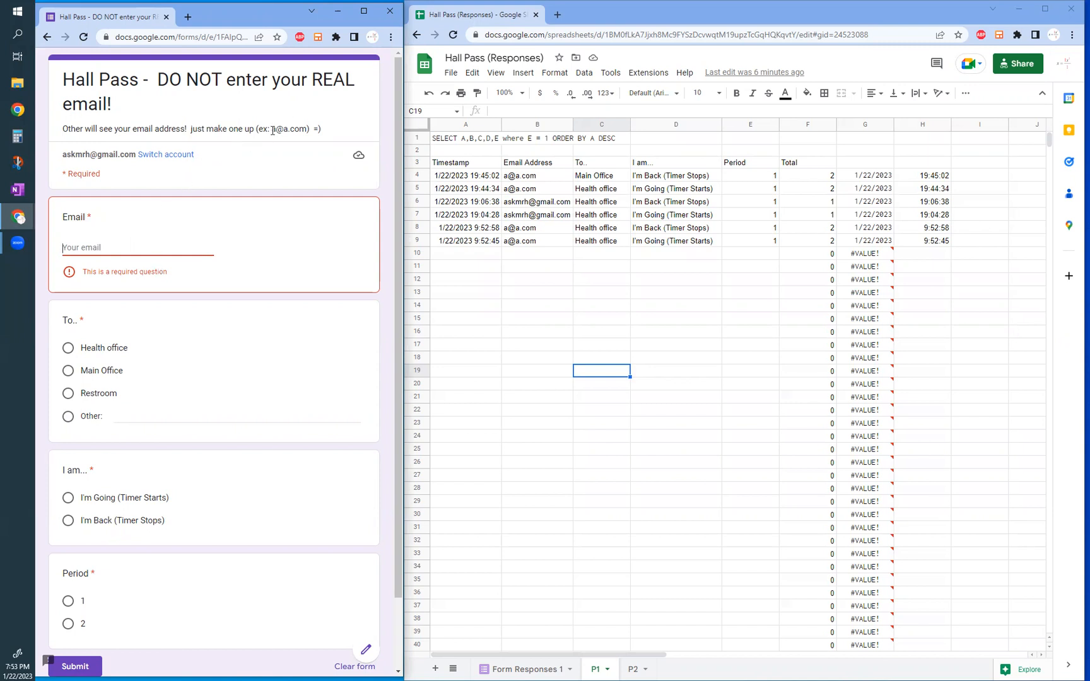
double_click(290, 129)
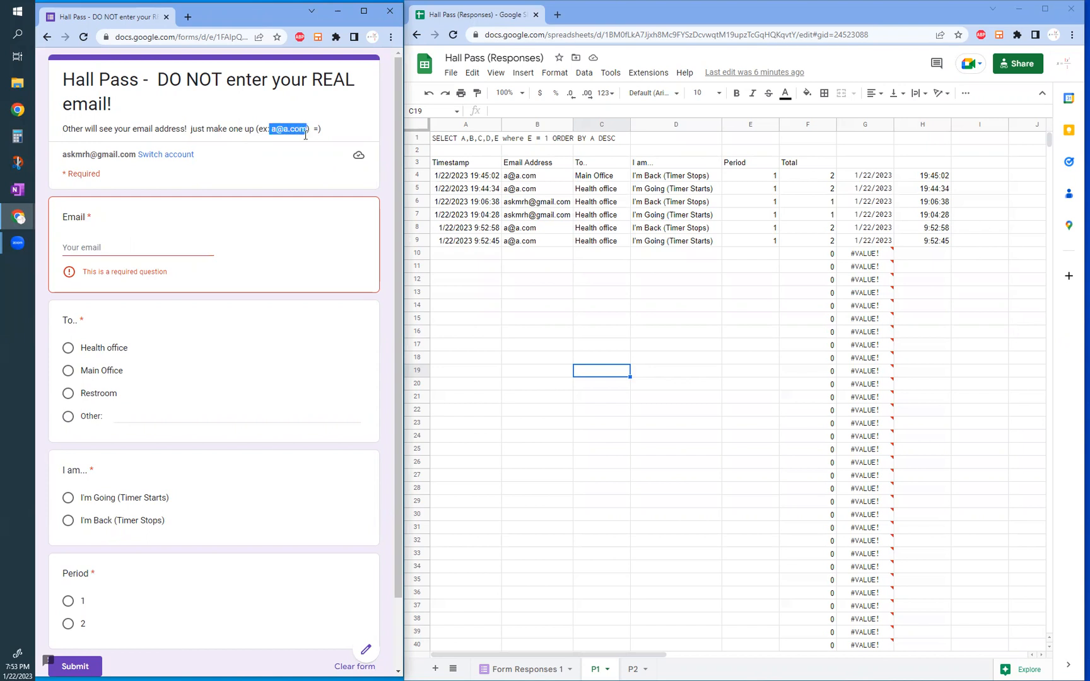
click(167, 247)
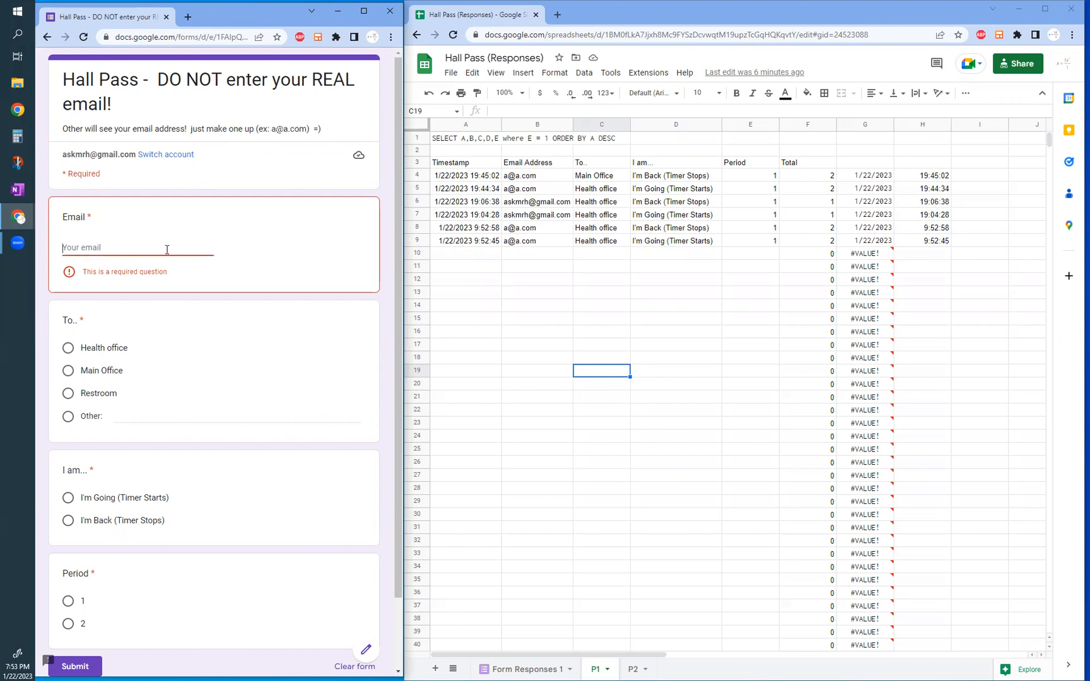
text(a@a.com)
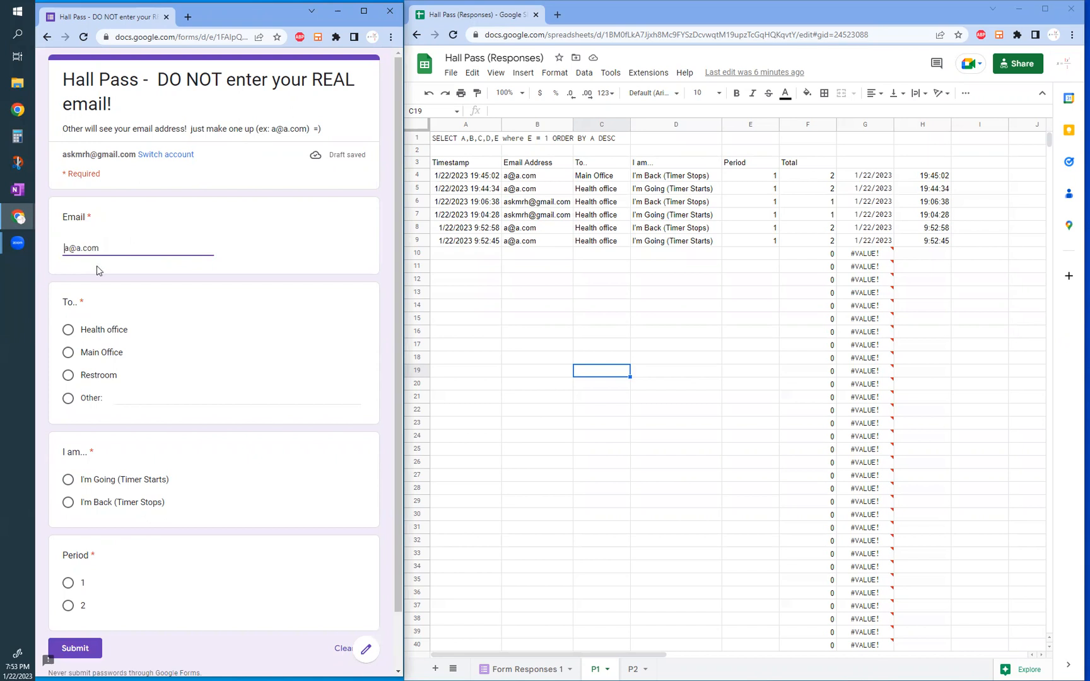
click(68, 329)
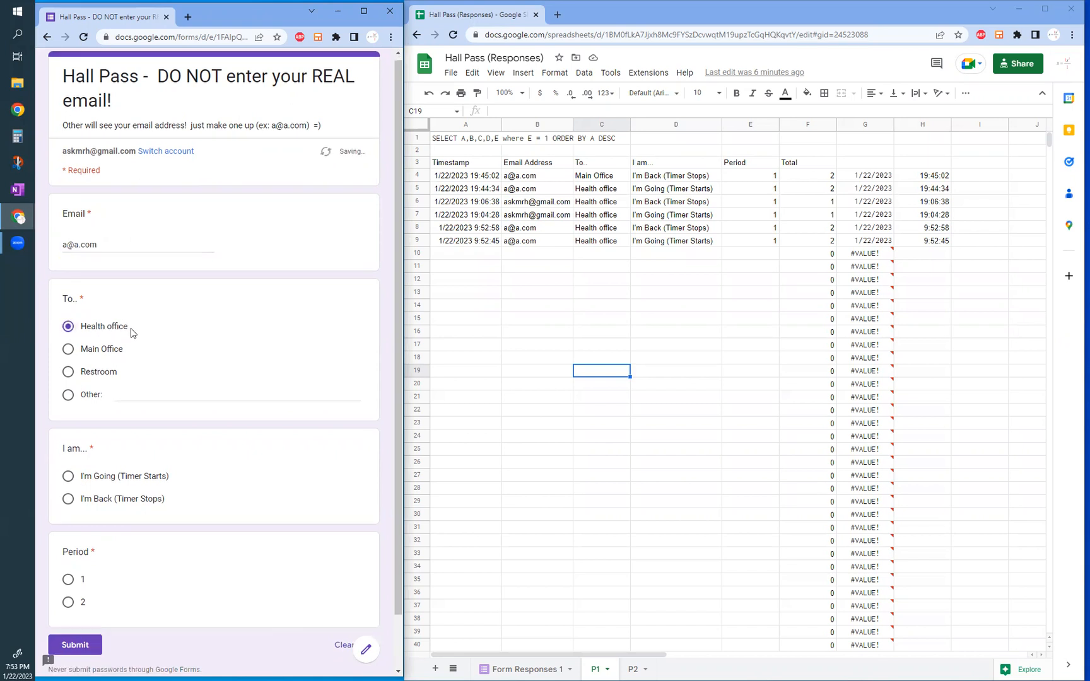
click(68, 417)
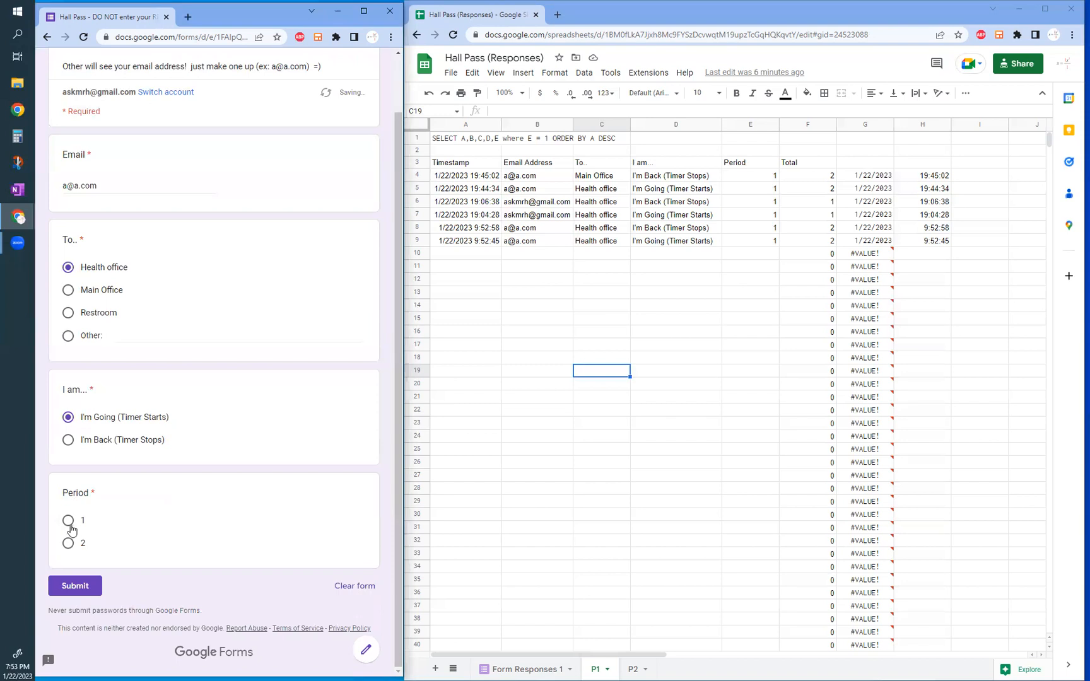
click(67, 520)
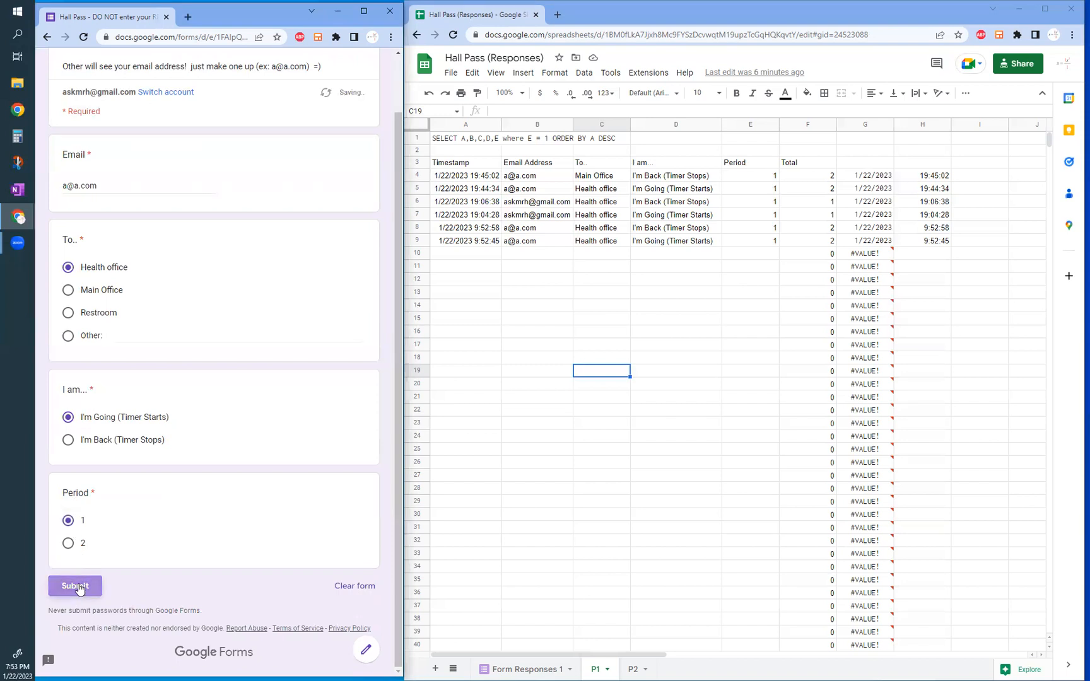
click(75, 585)
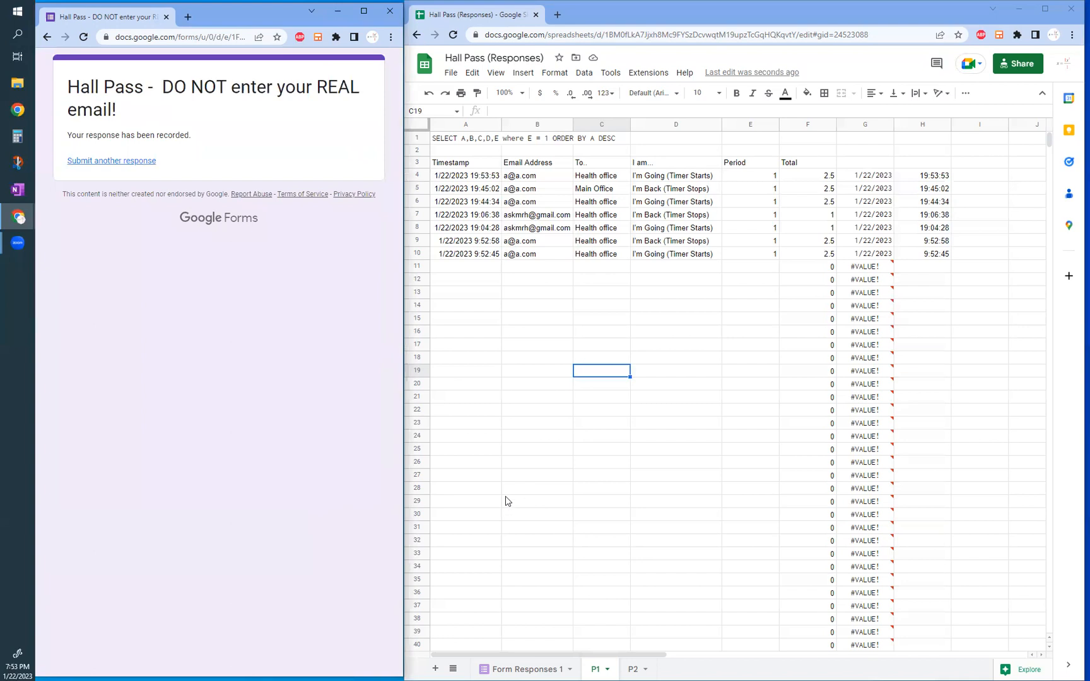
mouse_move(796, 163)
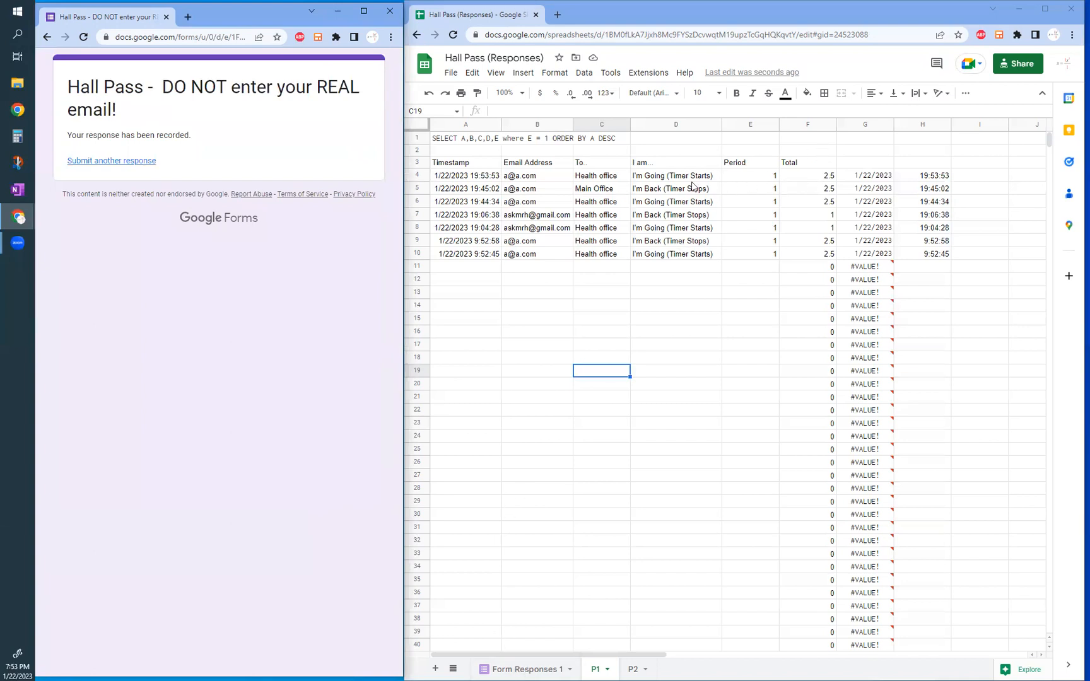
mouse_move(806, 181)
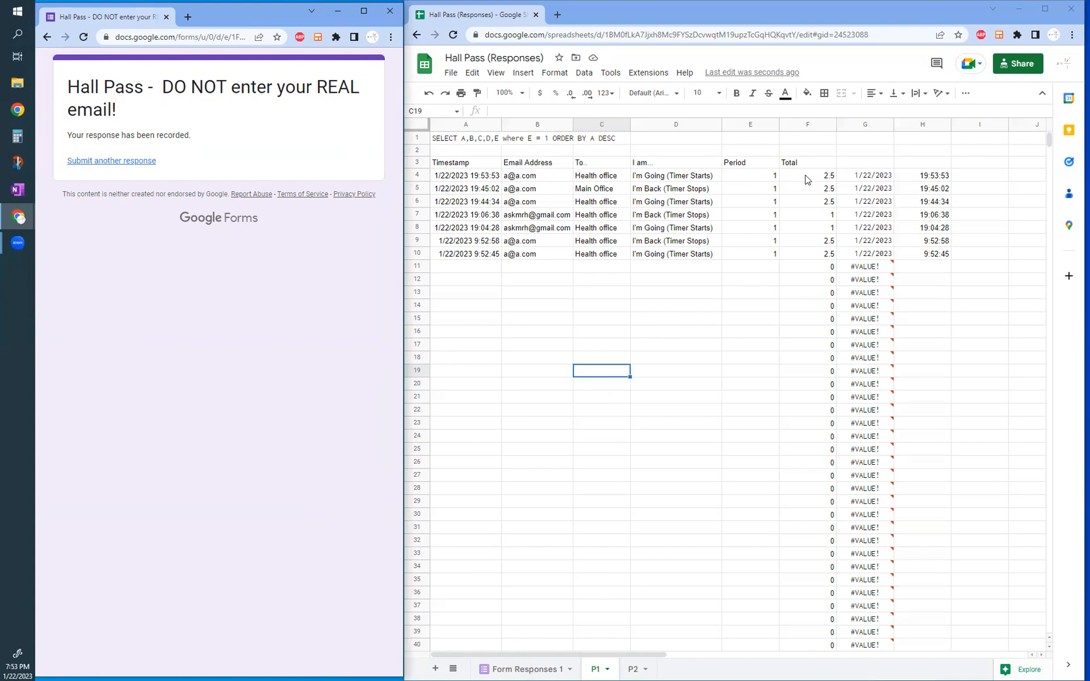
mouse_move(821, 185)
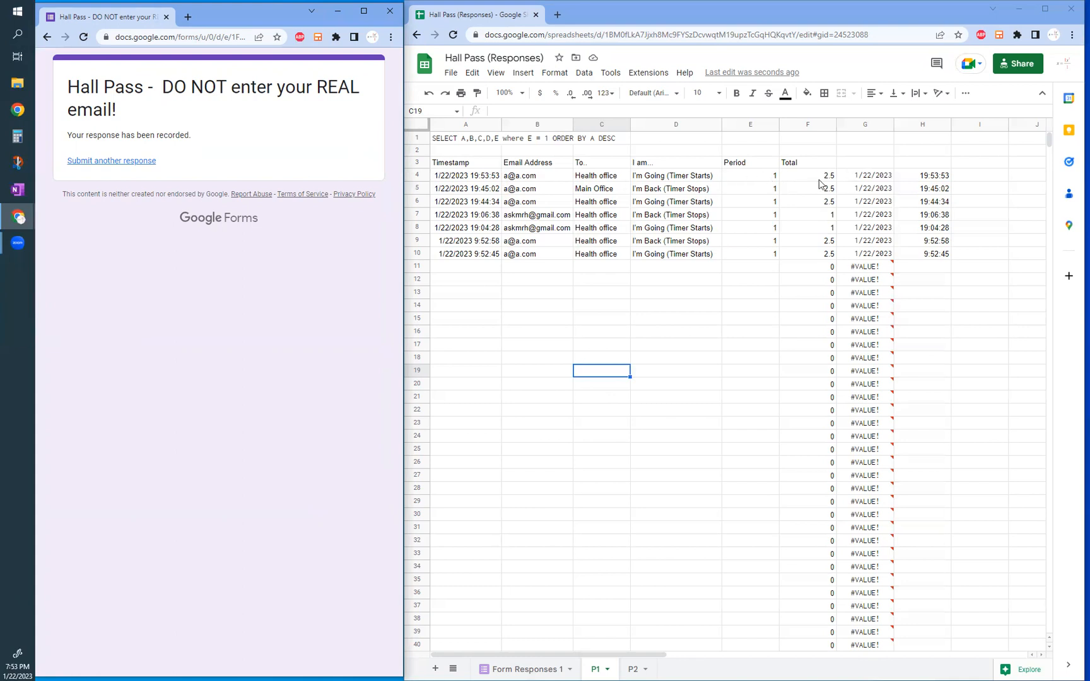
mouse_move(143, 169)
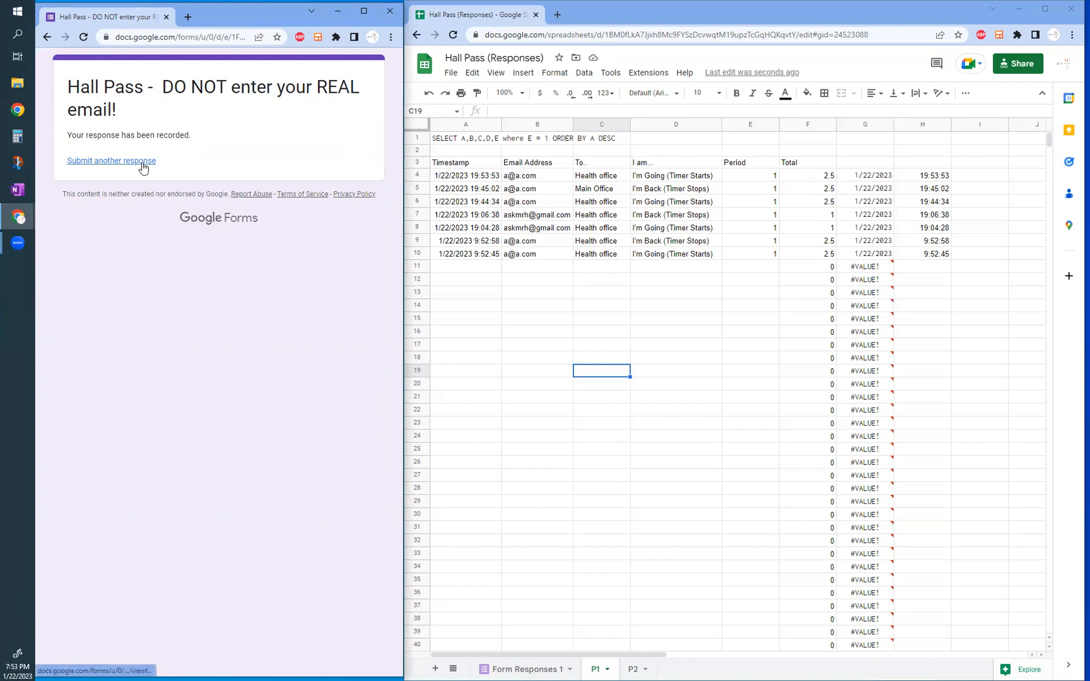
click(110, 160)
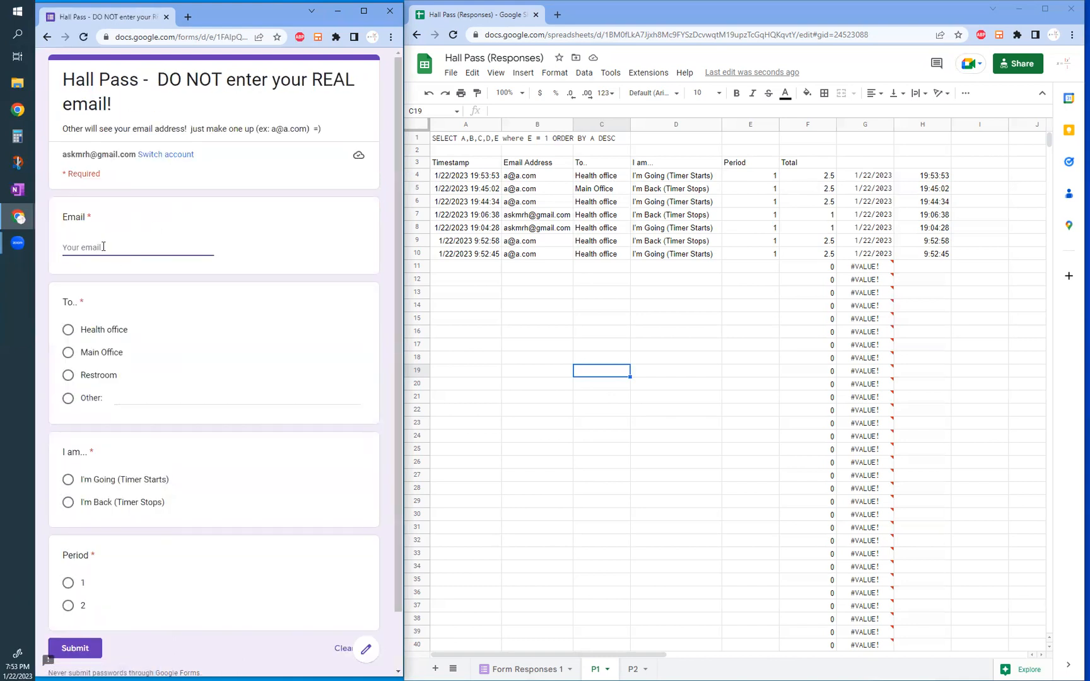
text(a@a.com)
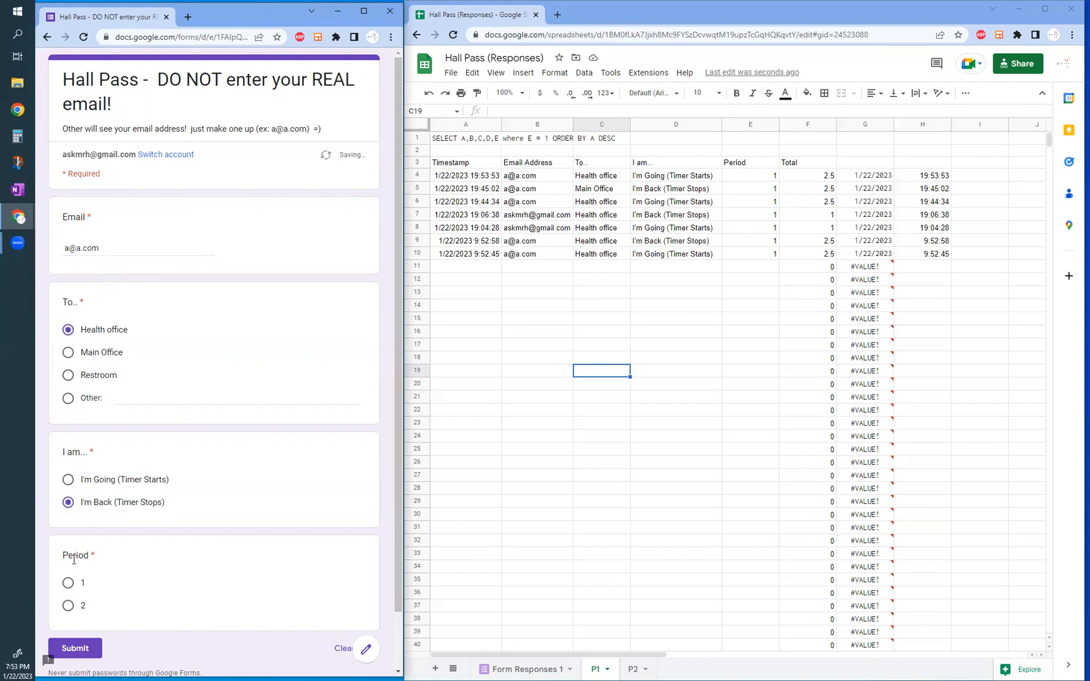
click(68, 583)
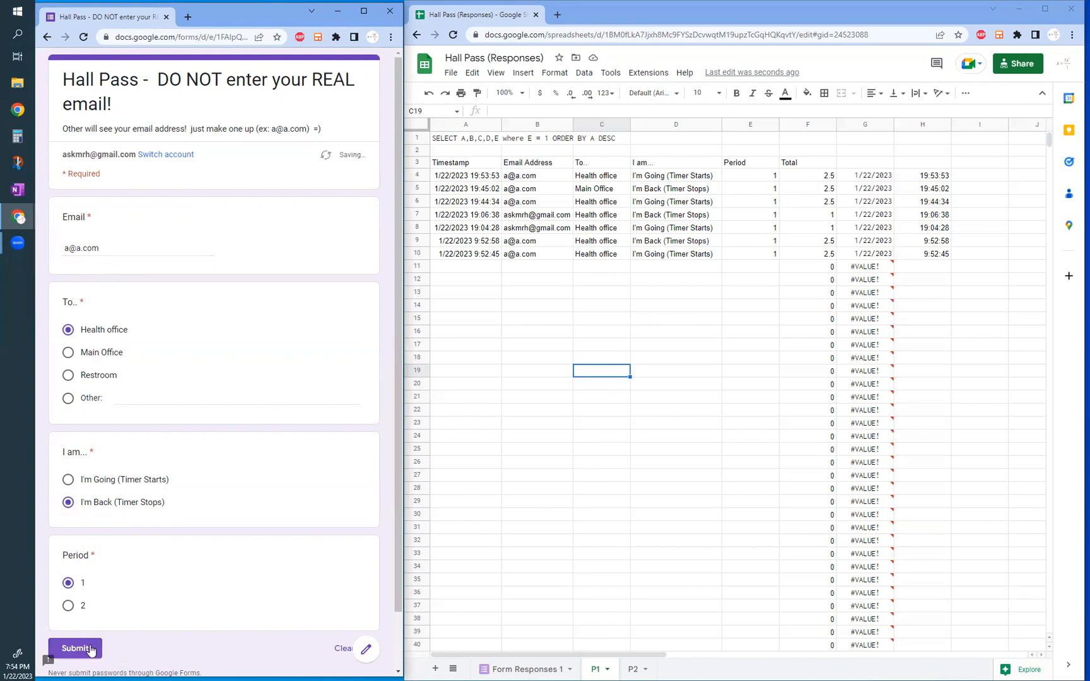
click(75, 648)
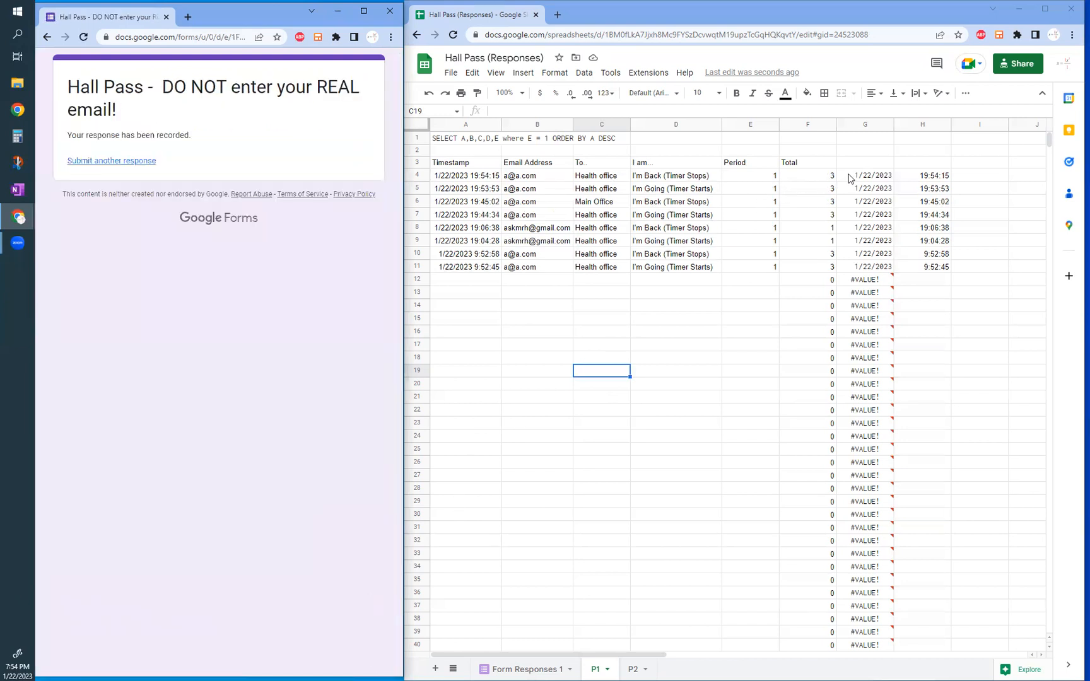
mouse_move(874, 177)
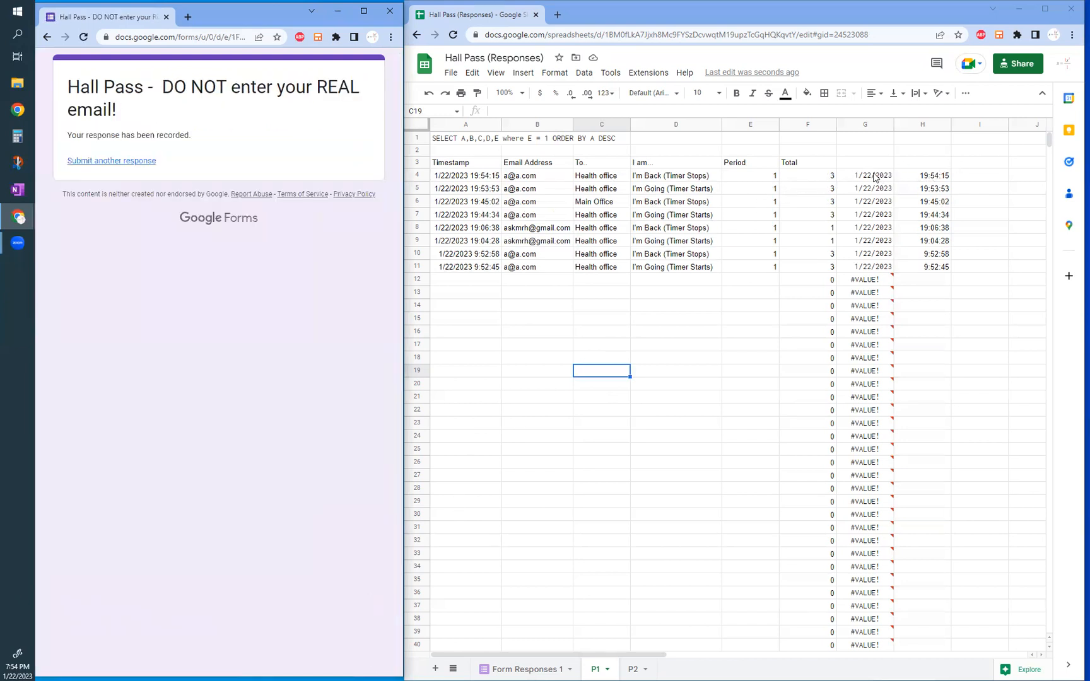
mouse_move(923, 176)
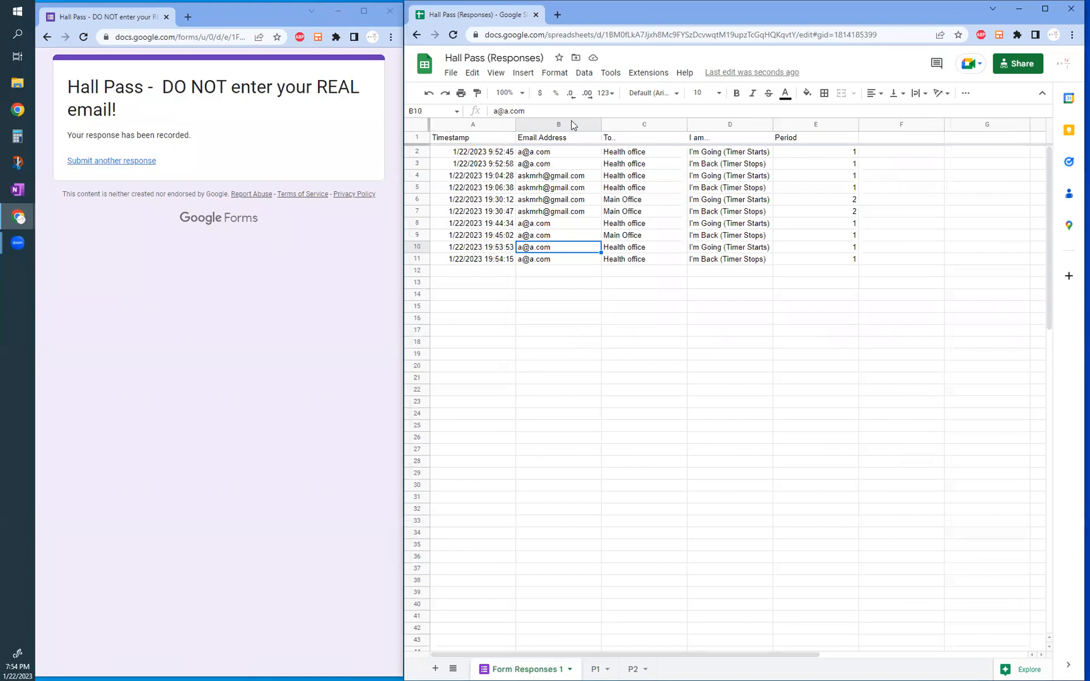
mouse_move(559, 172)
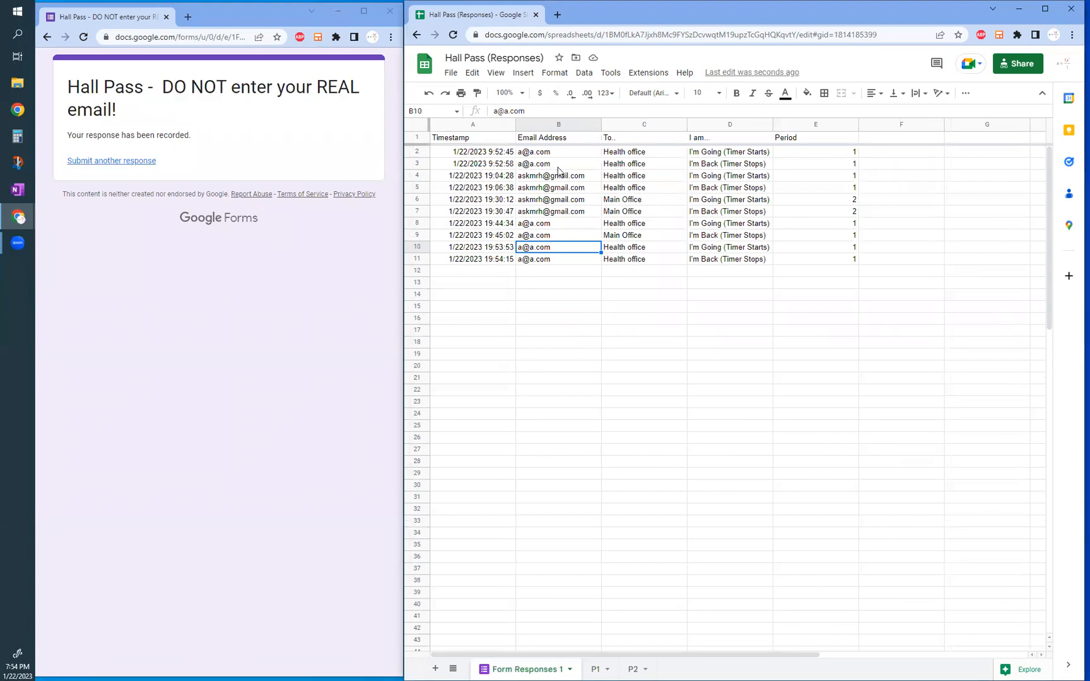
click(111, 160)
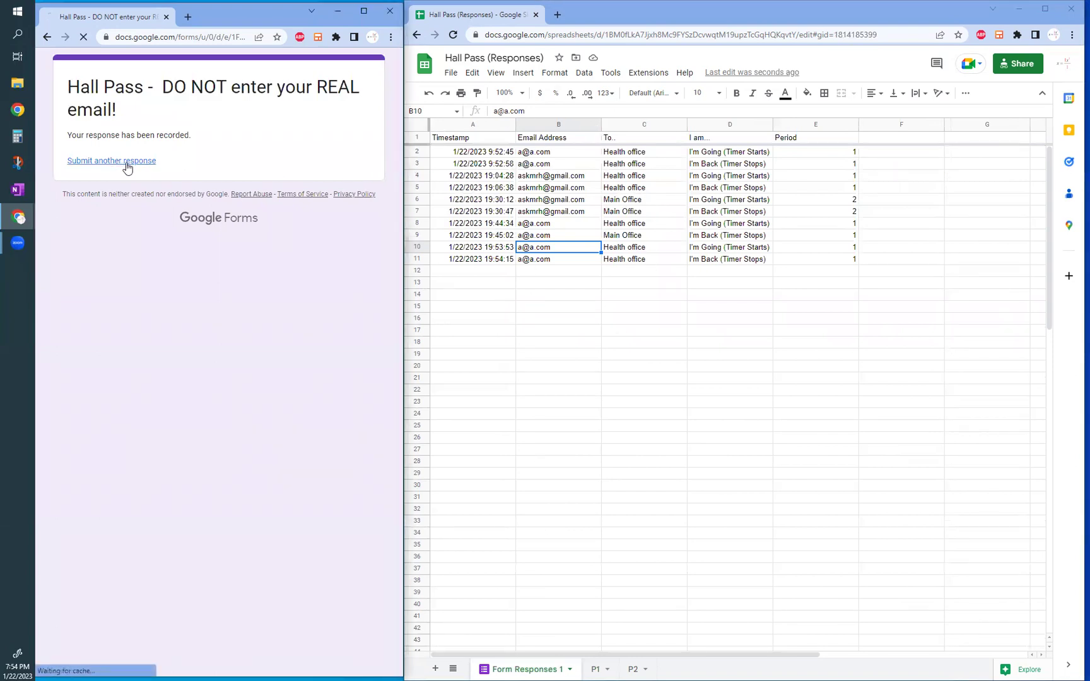
click(111, 160)
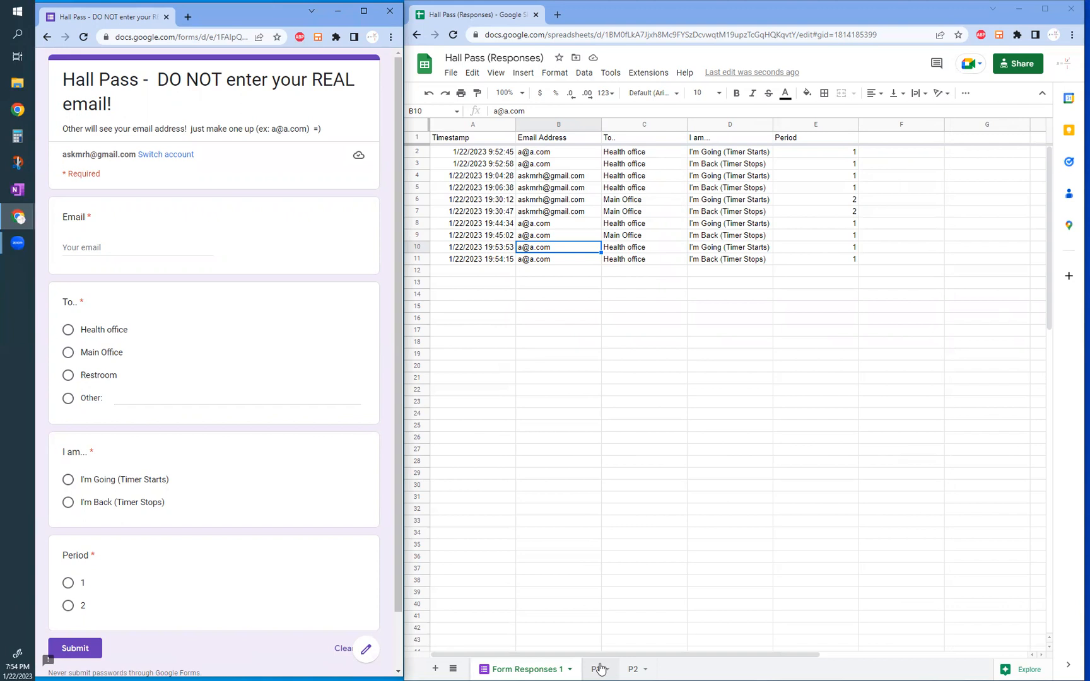
click(597, 669)
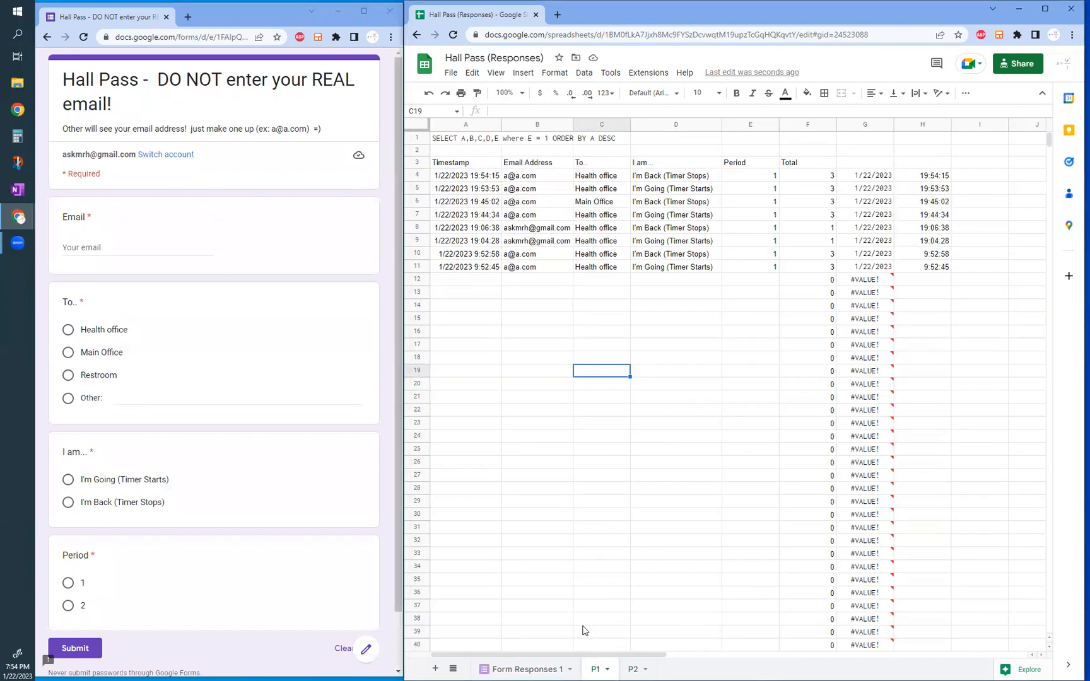
mouse_move(568, 650)
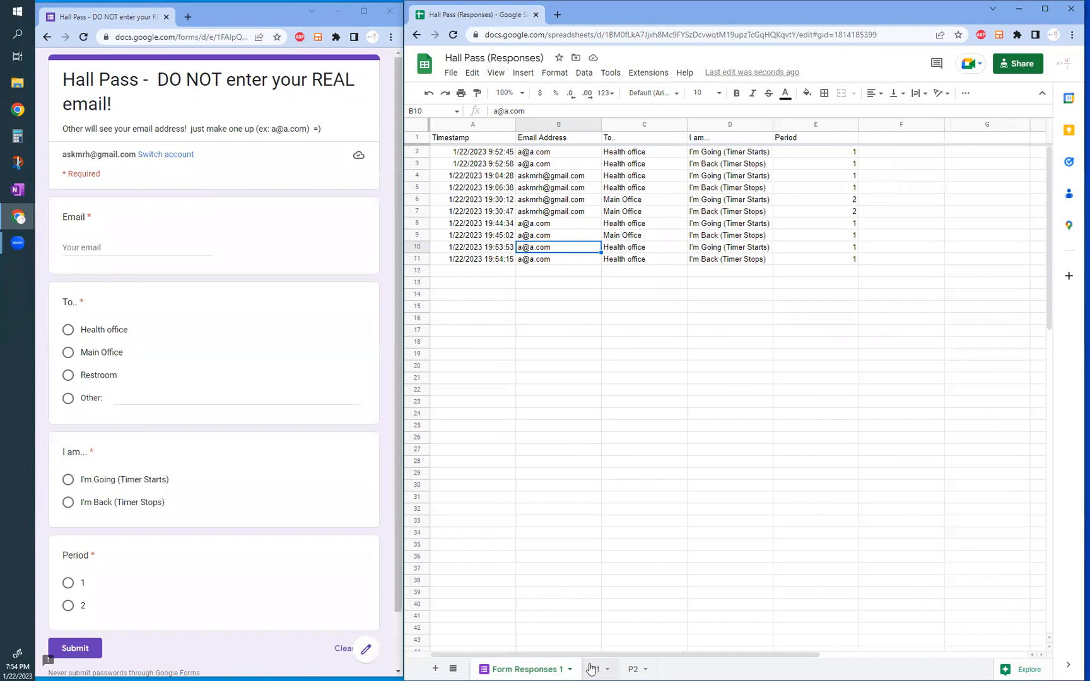
click(595, 668)
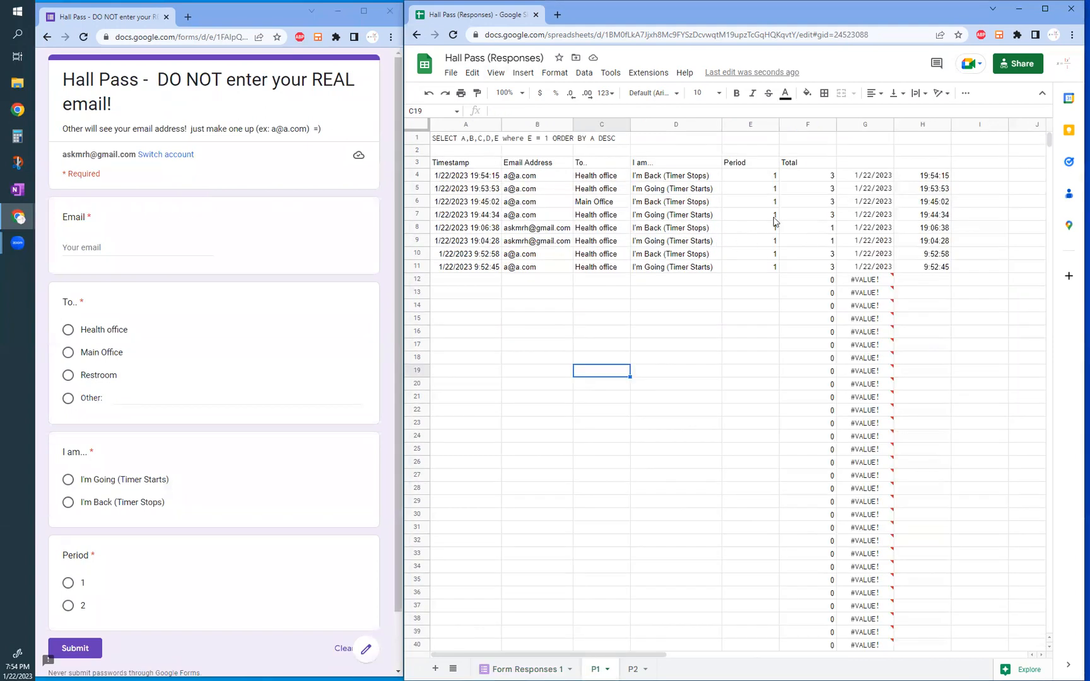
mouse_move(825, 177)
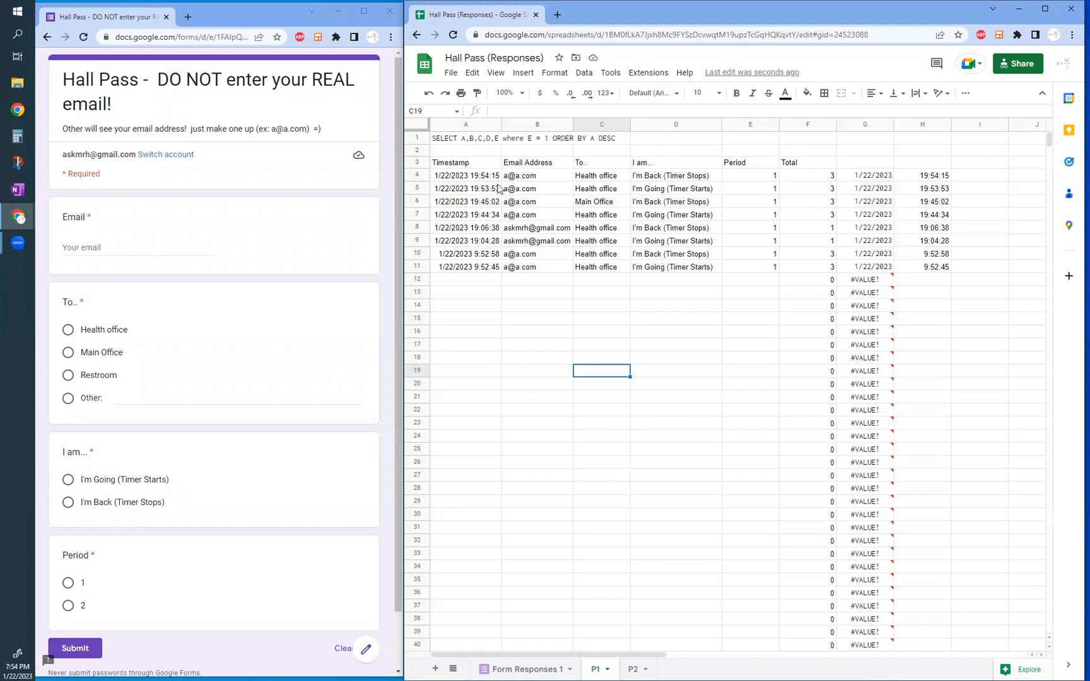
click(464, 162)
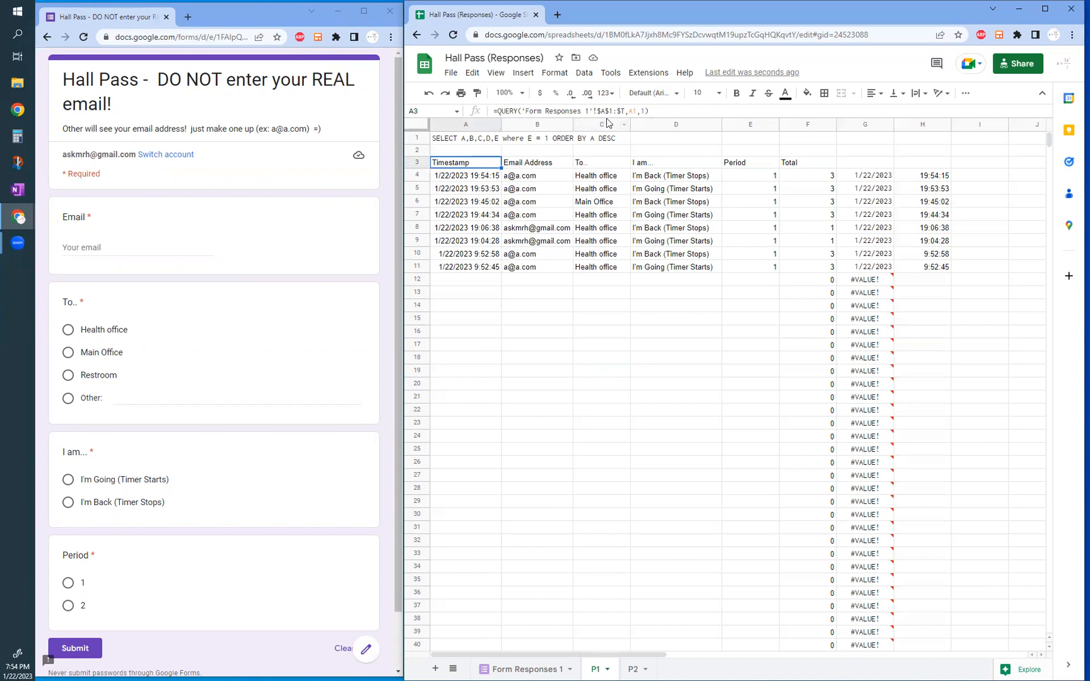
mouse_move(570, 263)
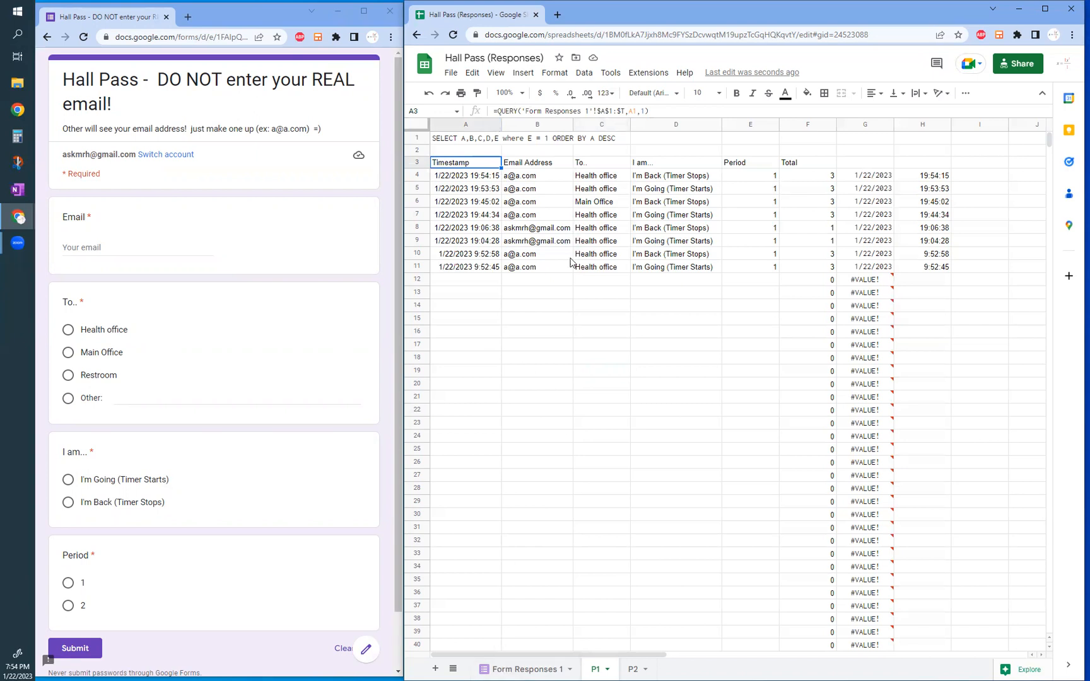
mouse_move(771, 178)
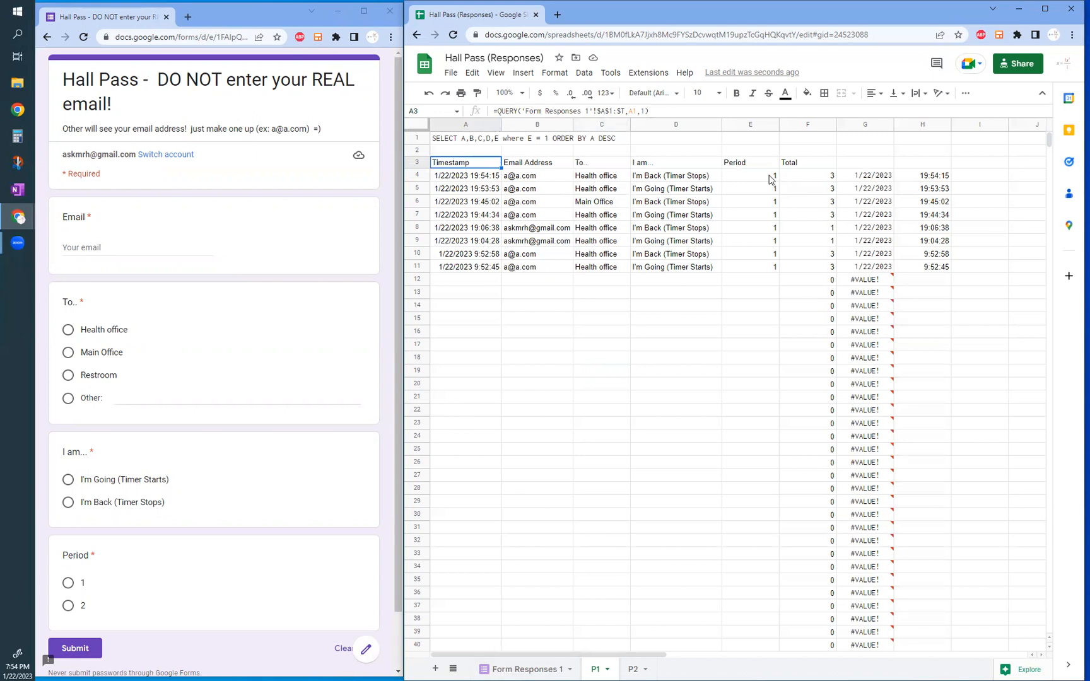
click(807, 175)
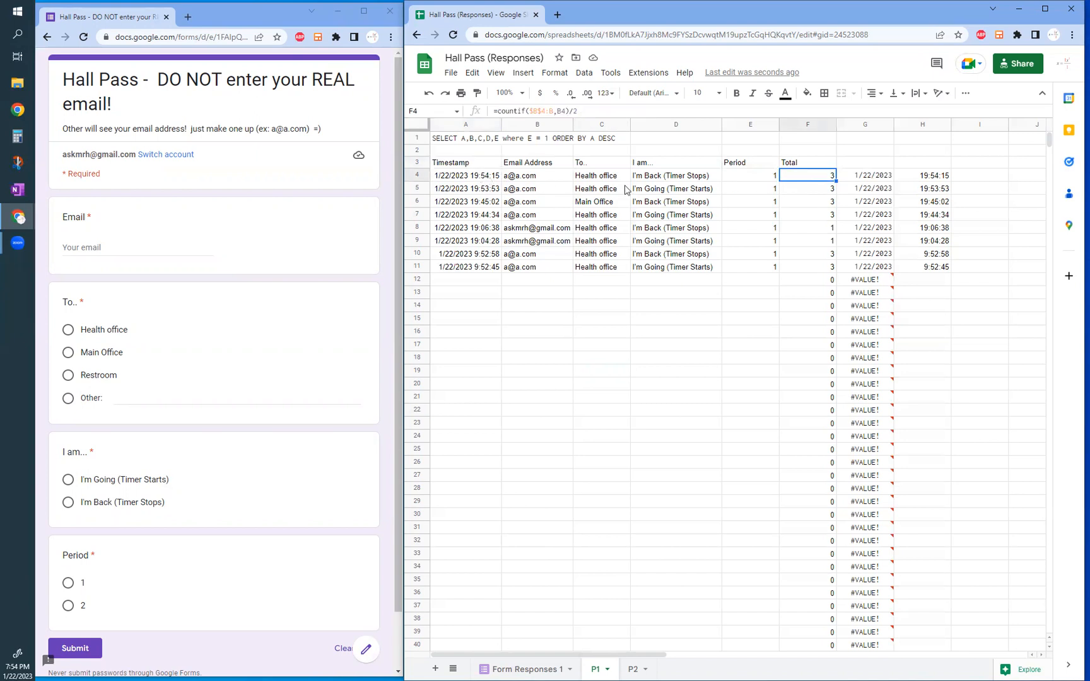
click(529, 669)
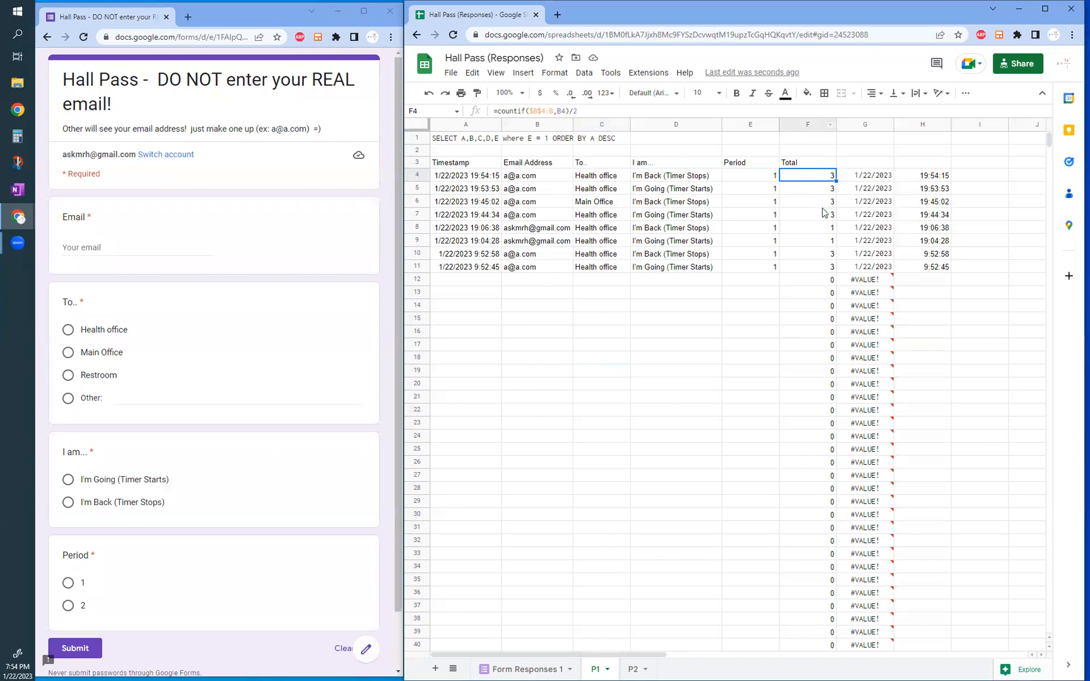
mouse_move(366, 276)
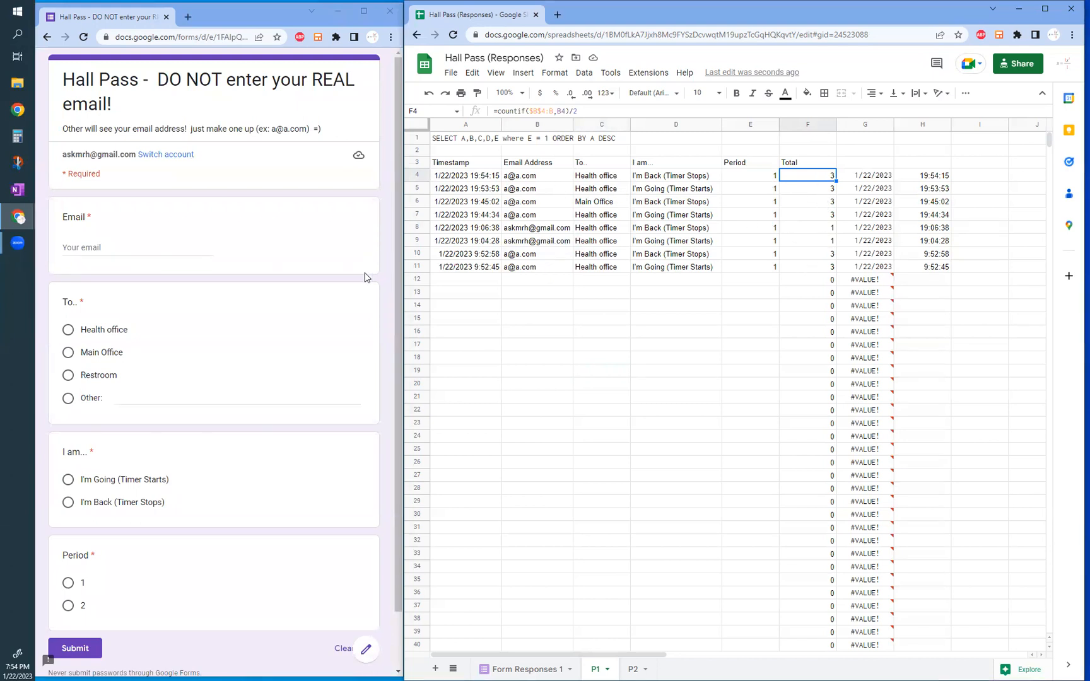
click(126, 248)
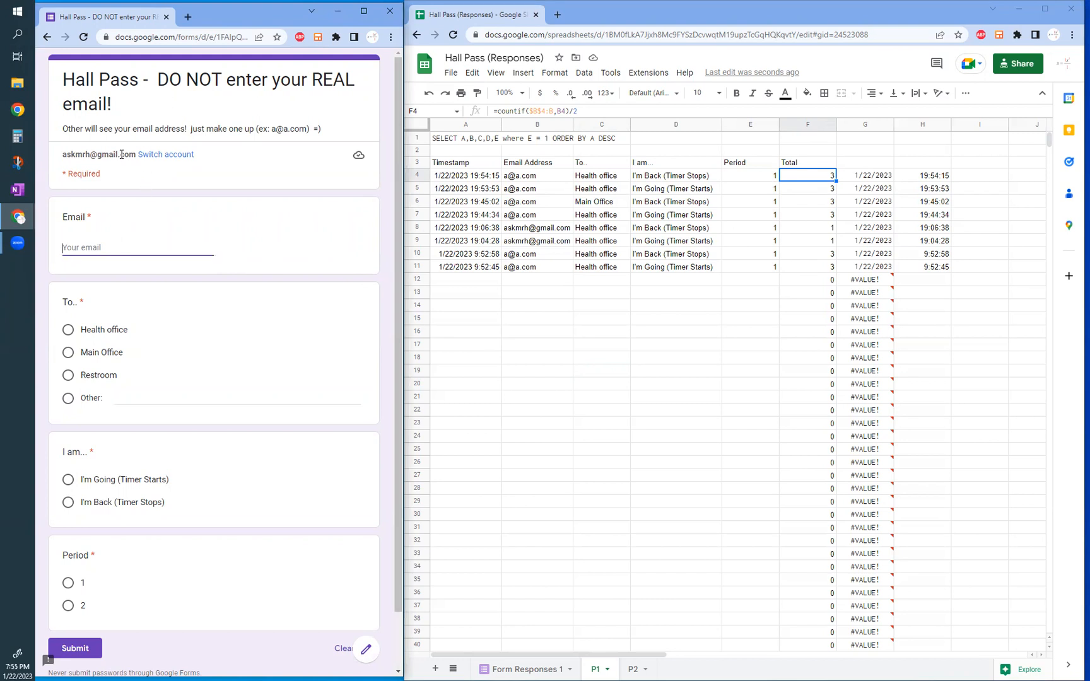
text(b)
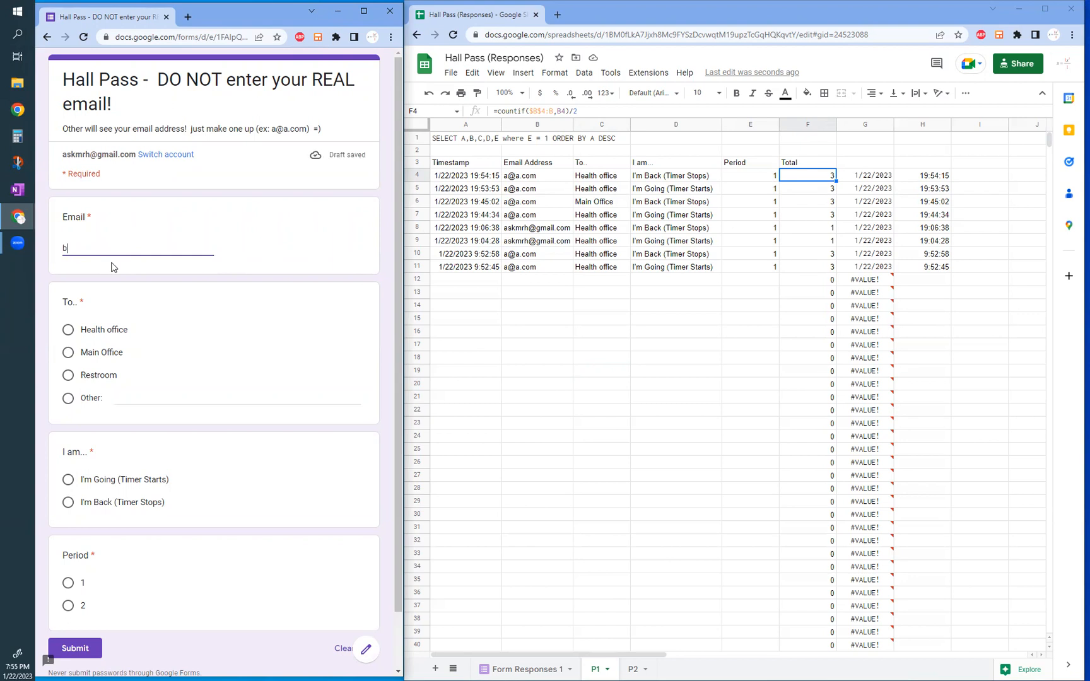
text(@b.com)
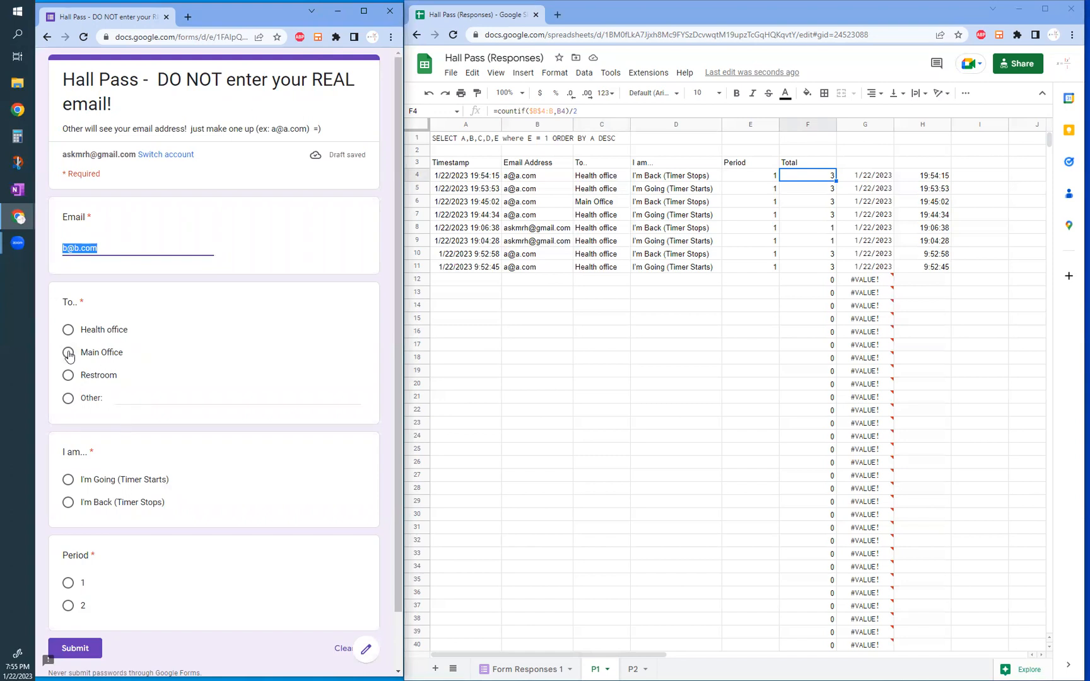
click(69, 352)
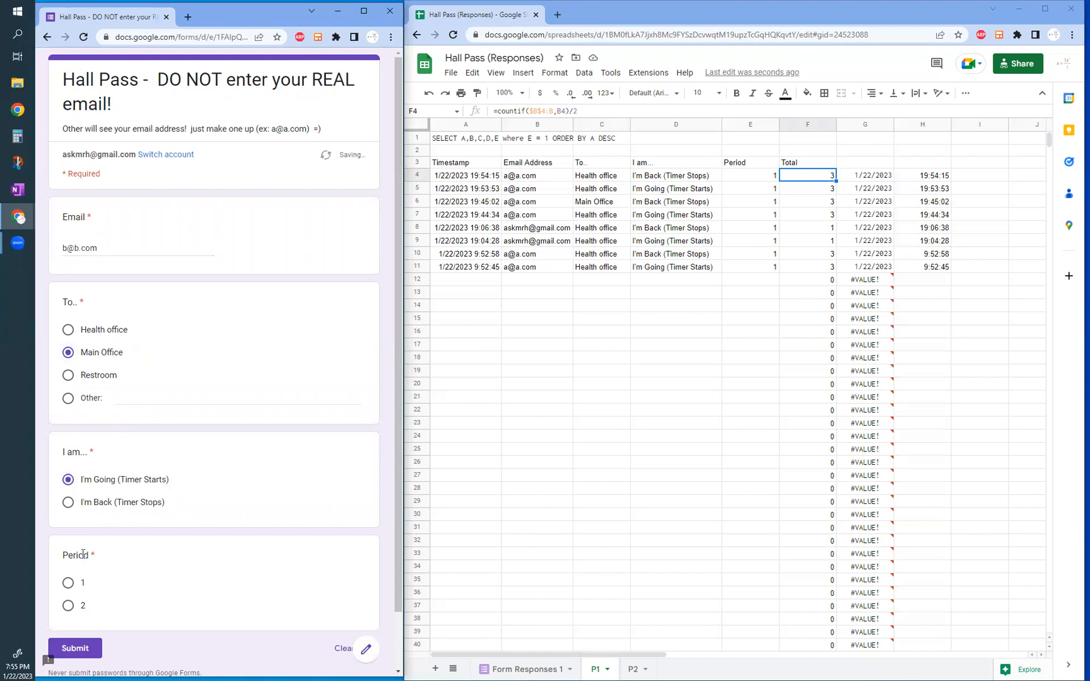
click(67, 606)
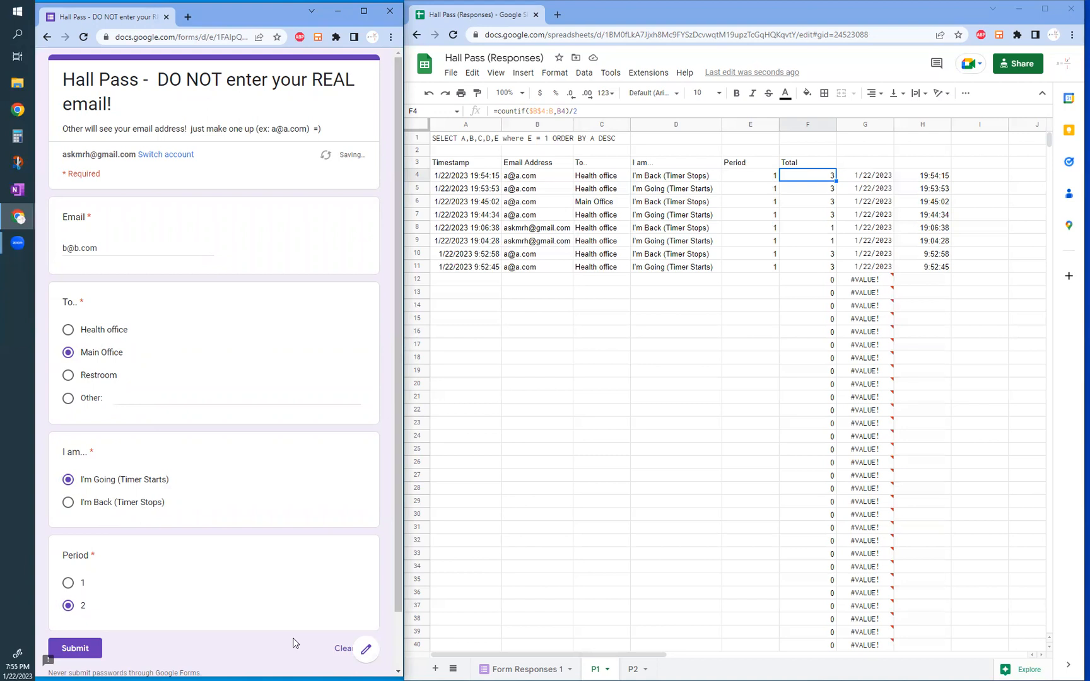
click(74, 648)
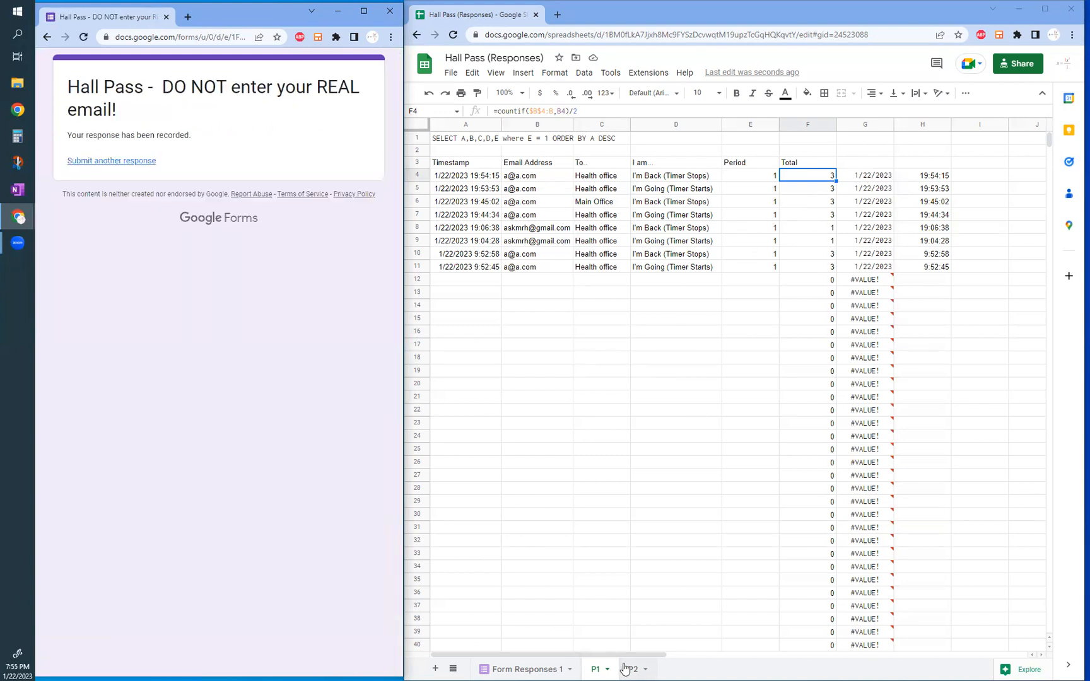
click(630, 668)
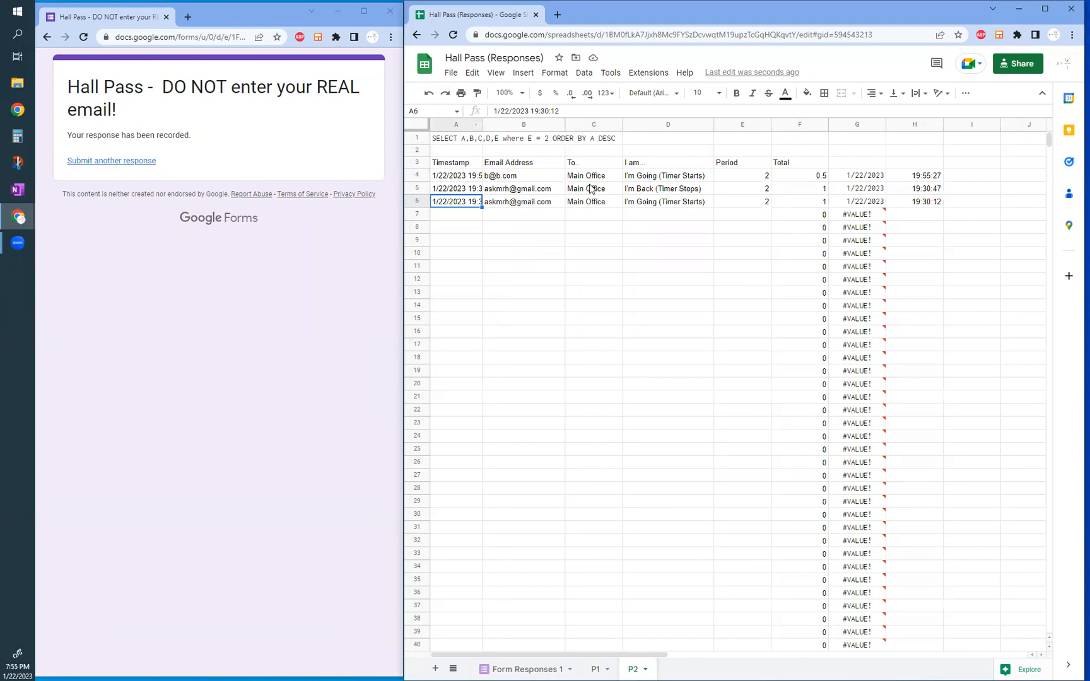
mouse_move(146, 173)
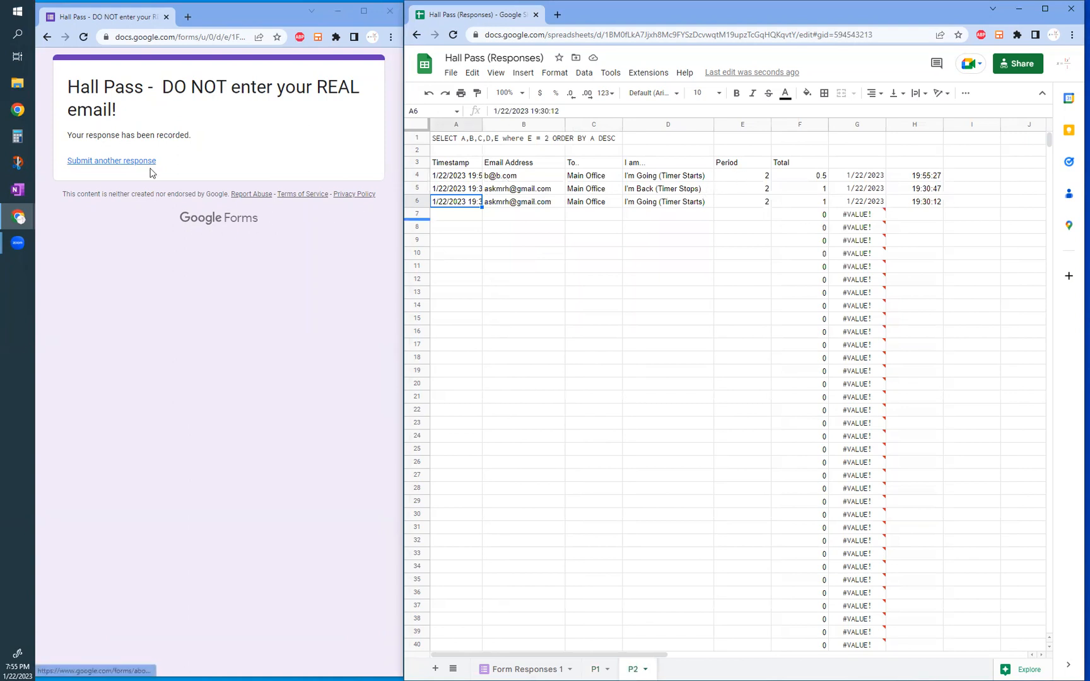
click(110, 160)
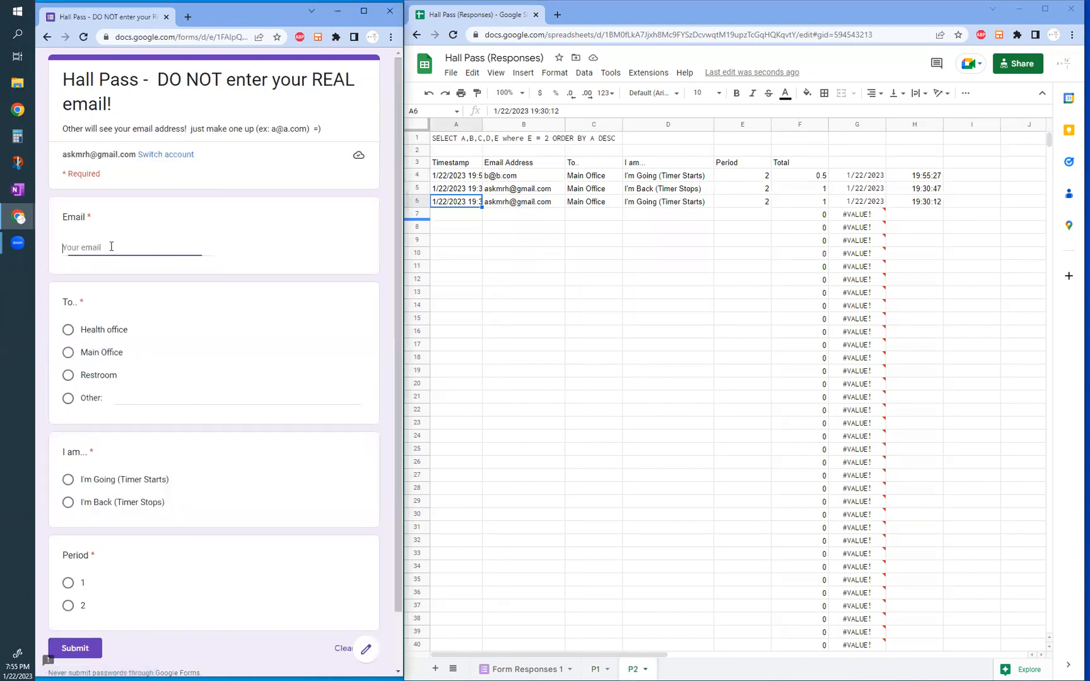
text(b@b.com)
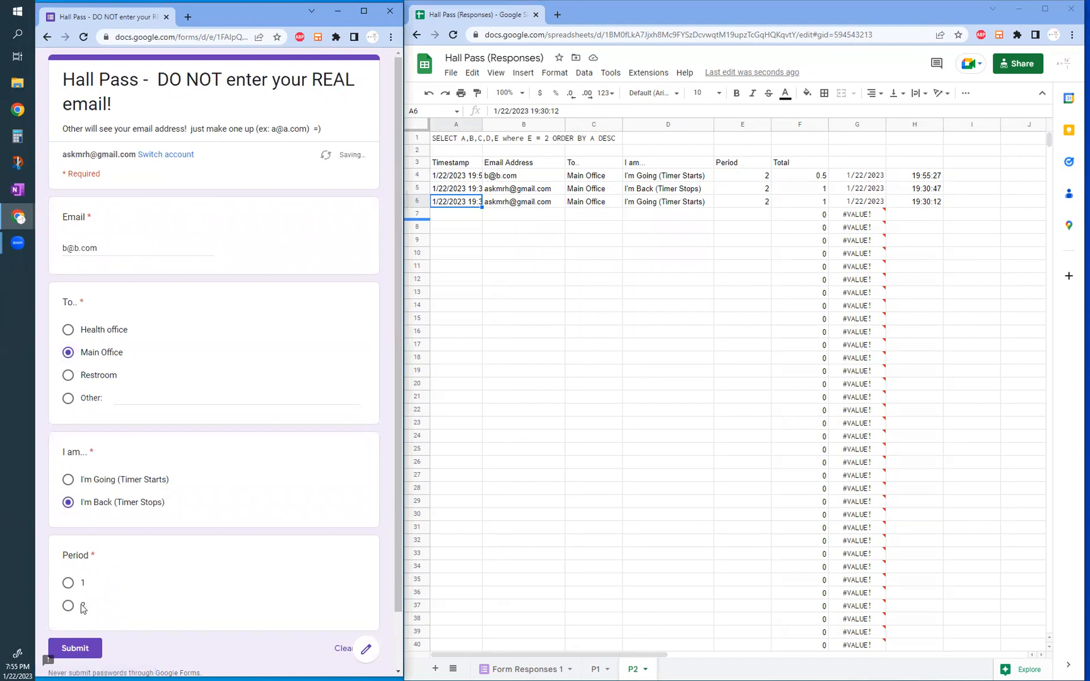
click(68, 605)
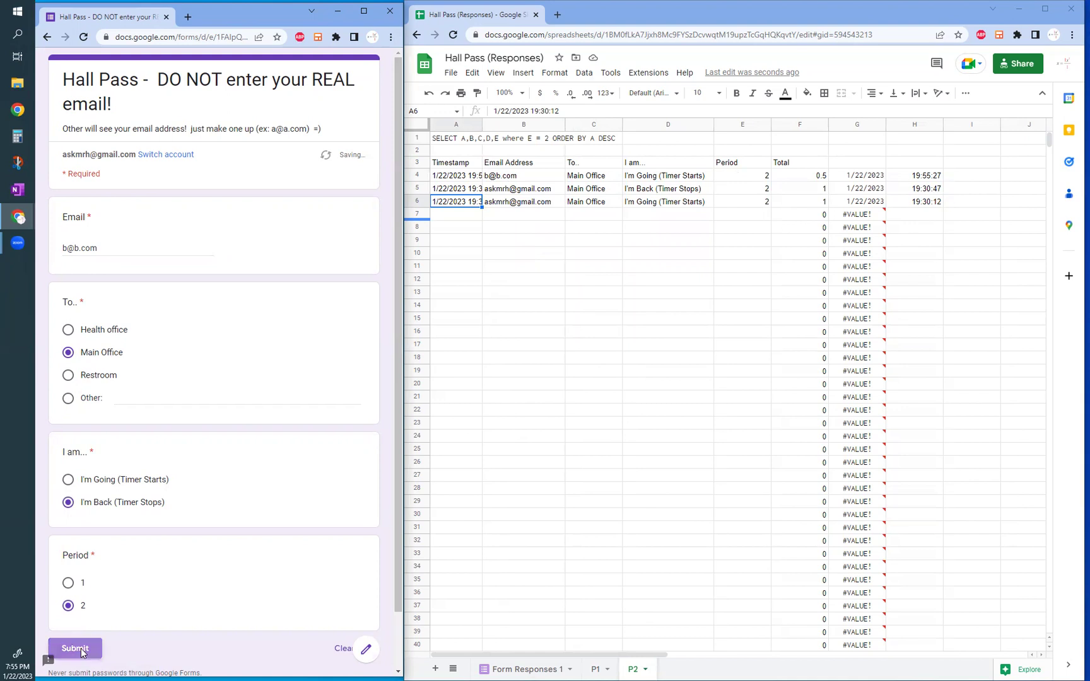
click(75, 648)
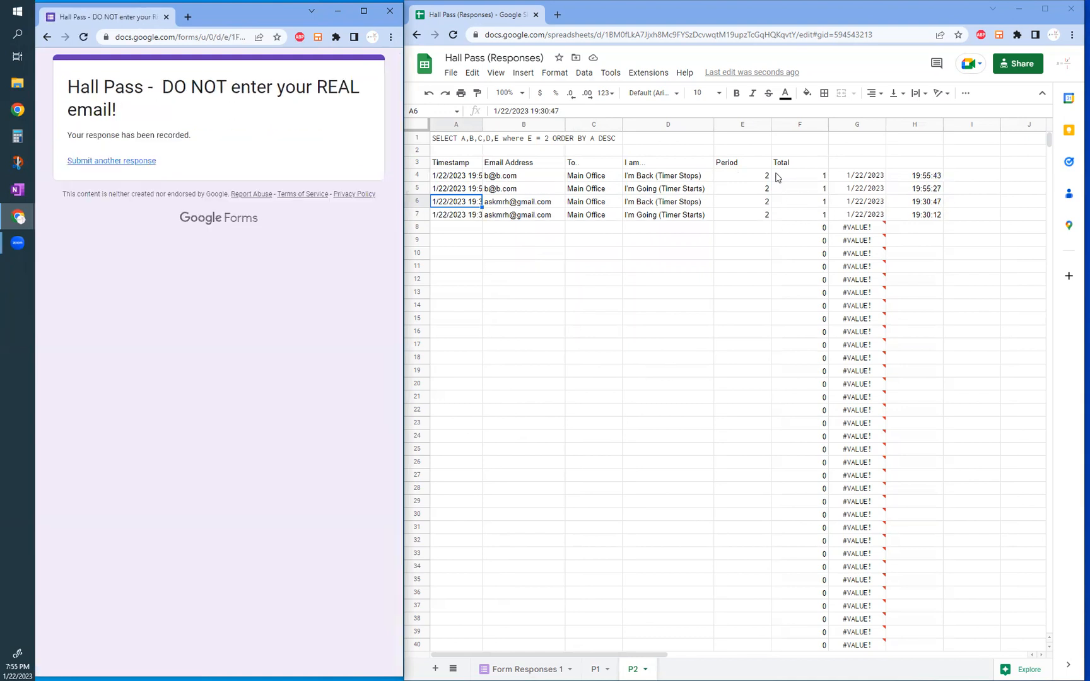